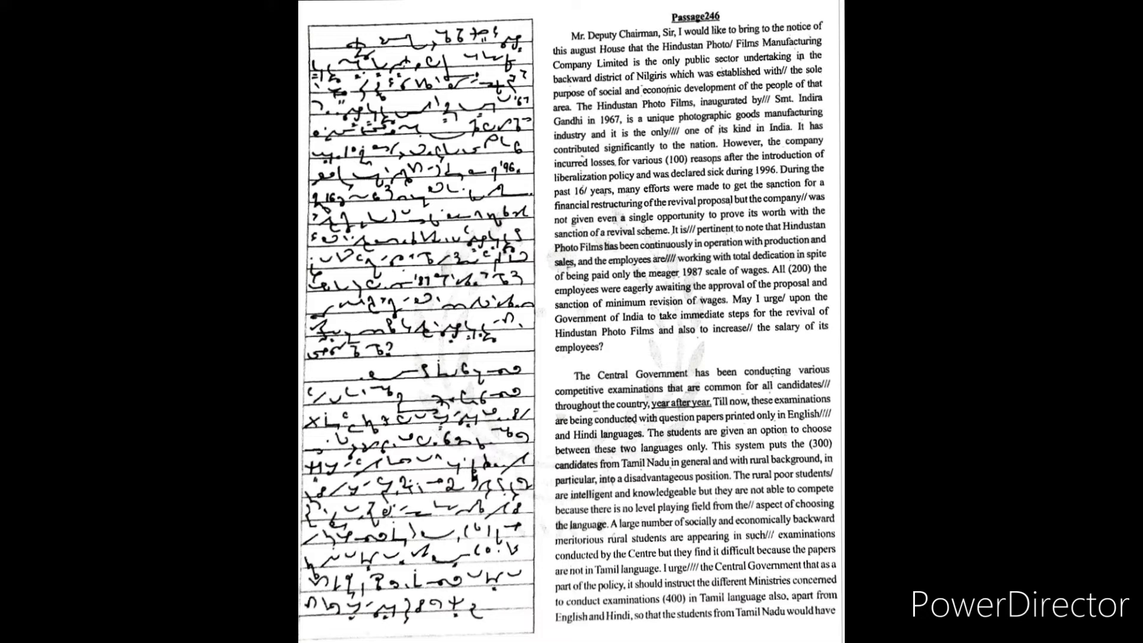
pyautogui.scroll(-3)
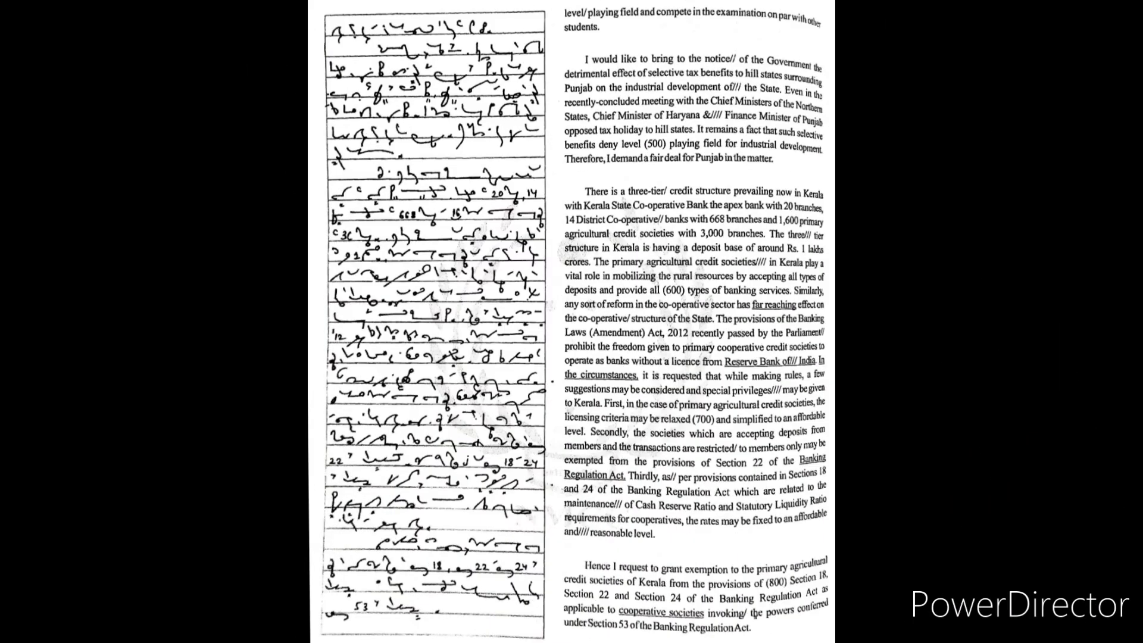